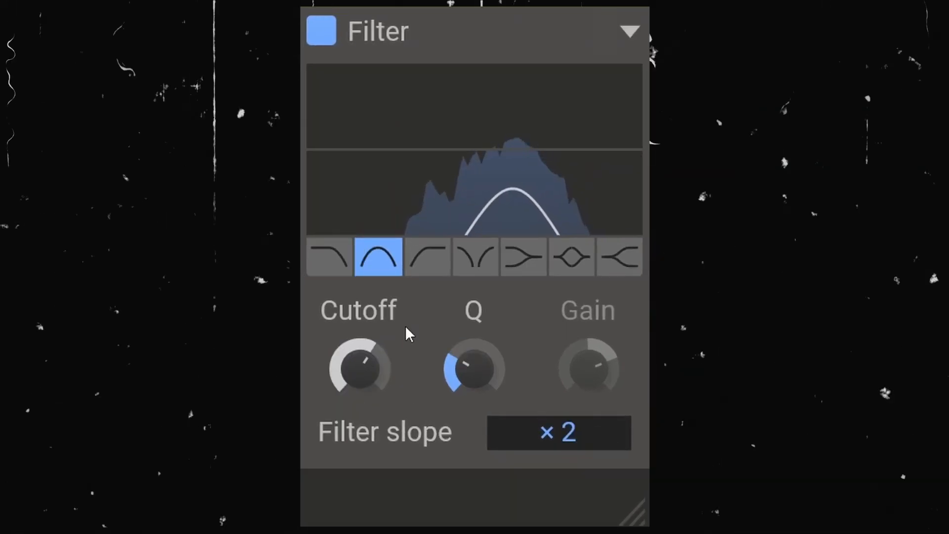
# Step: Switch the Filter plugin through high pass, band pass, then notch shapes
pyautogui.click(475, 257)
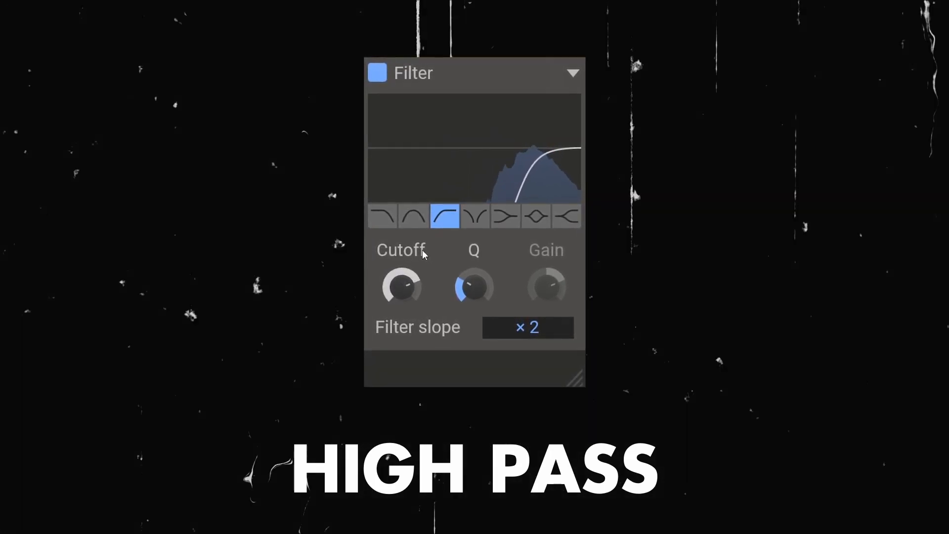
pyautogui.click(412, 215)
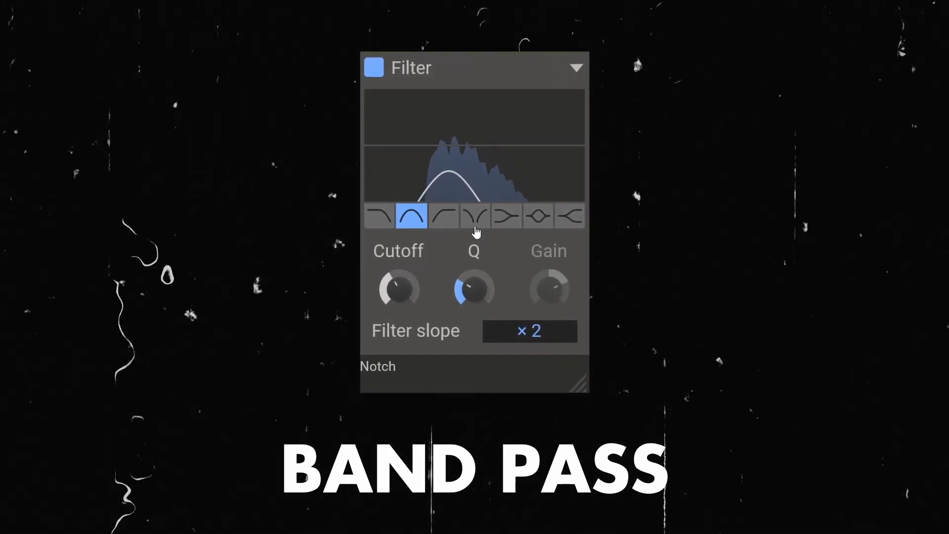
pyautogui.click(475, 216)
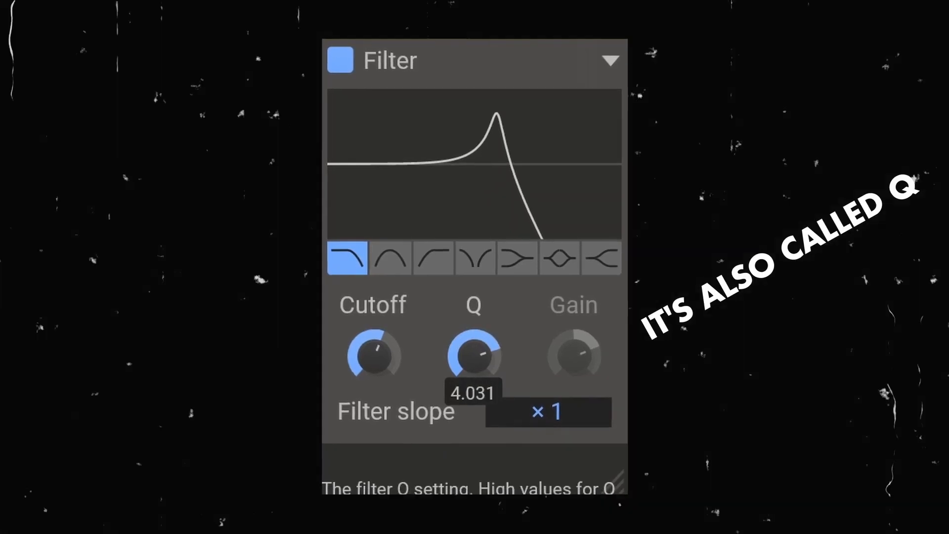
# Step: Raise the low pass Q to a sharp resonant peak near 4, then lower it to about 0.9
pyautogui.moveTo(474, 356); pyautogui.dragTo(474, 339)
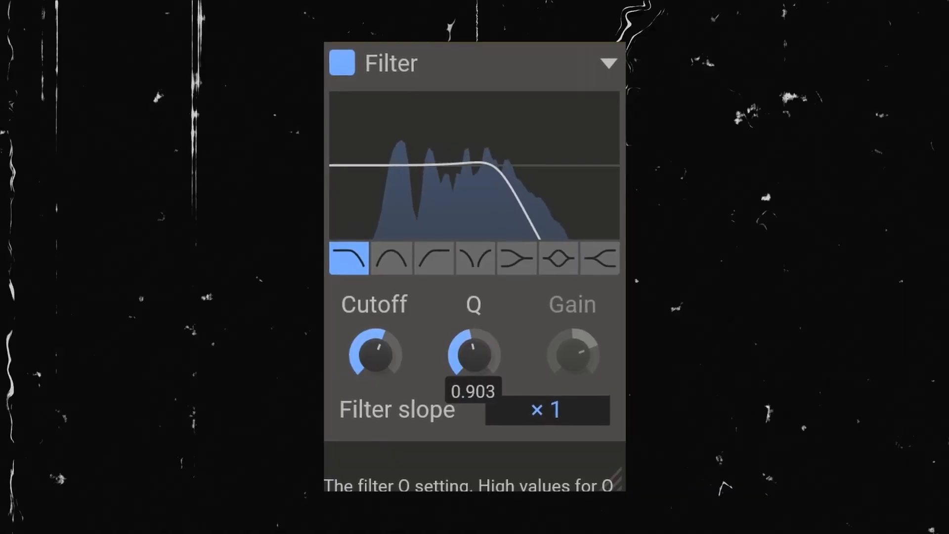
pyautogui.moveTo(472, 354); pyautogui.dragTo(478, 327)
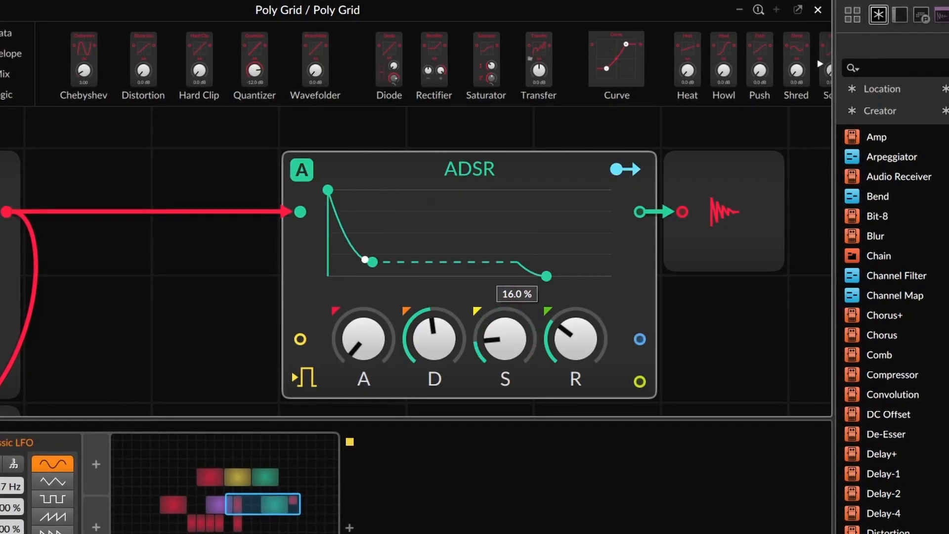
# Step: Drag the Poly Grid ADSR attack knob up and adjust the sustain knob
pyautogui.moveTo(362, 338); pyautogui.dragTo(362, 315)
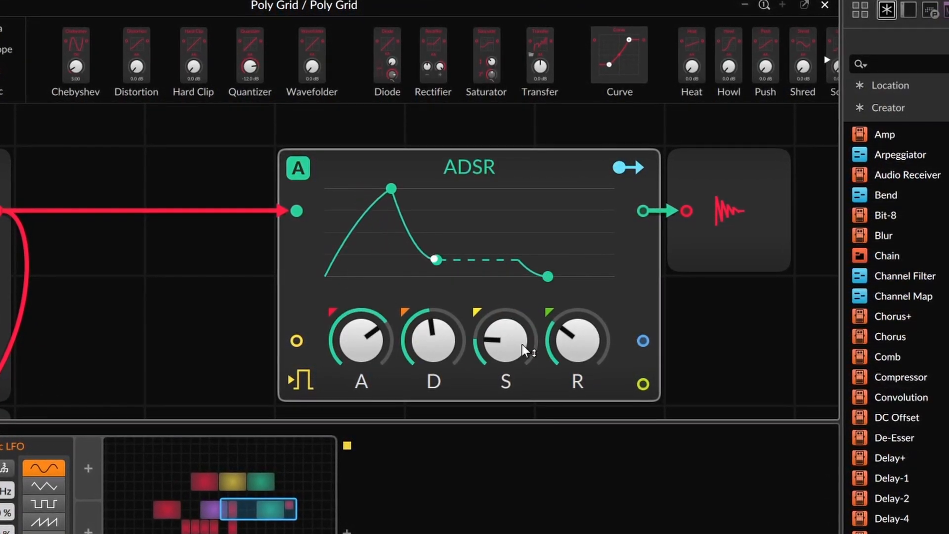
pyautogui.moveTo(506, 340); pyautogui.dragTo(506, 363)
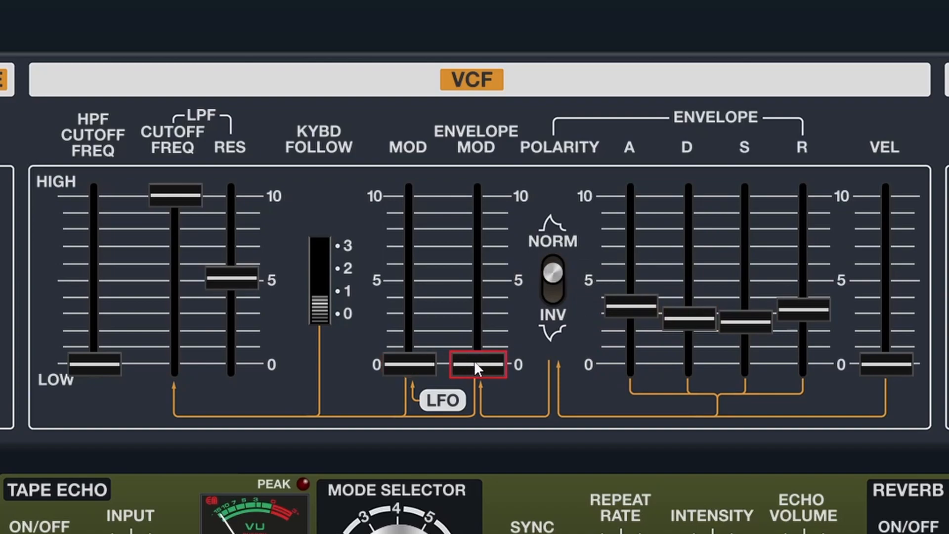
# Step: Raise the VCF Envelope Mod slider and fine-tune it to about 19%
pyautogui.moveTo(475, 363); pyautogui.dragTo(475, 261)
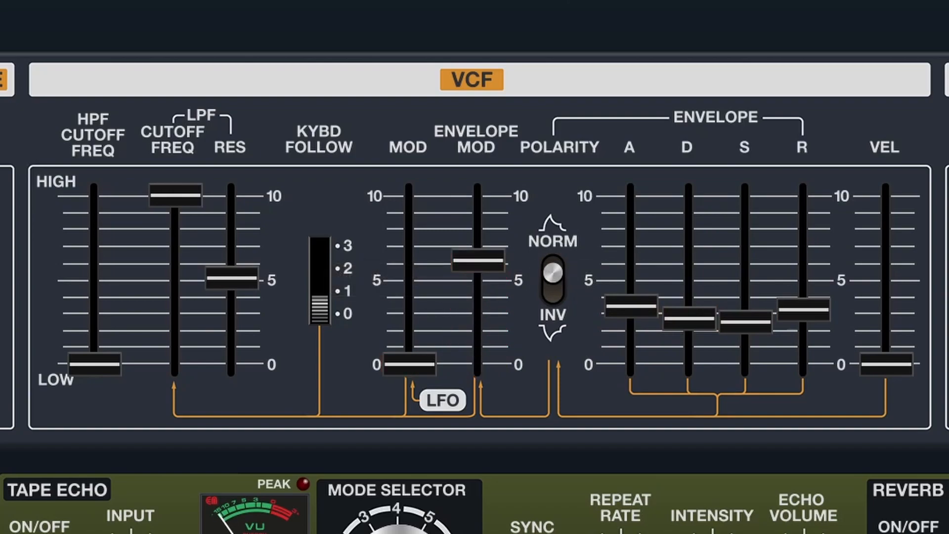
pyautogui.moveTo(237, 185)
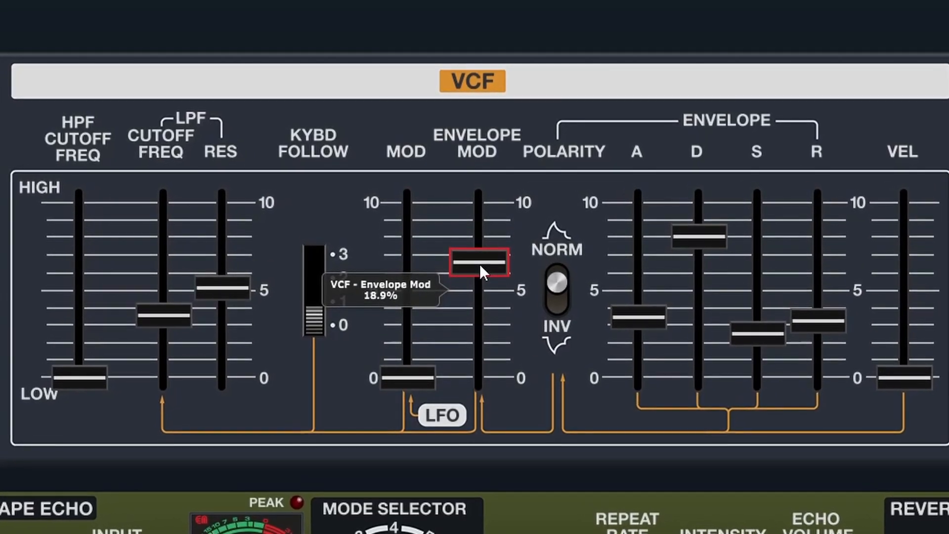
pyautogui.moveTo(478, 263); pyautogui.dragTo(481, 249)
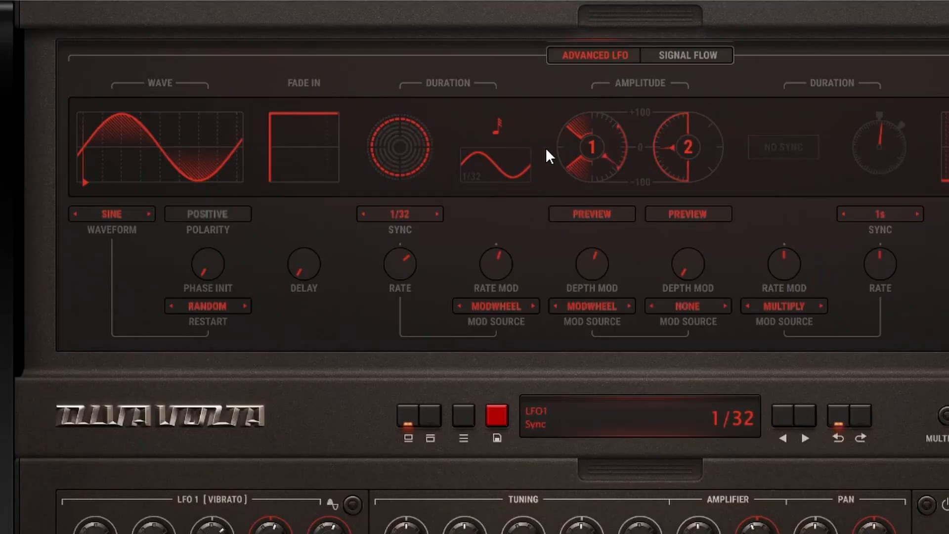
# Step: Show the Advanced LFO page with a sine wave synced to 1/32
pyautogui.click(687, 55)
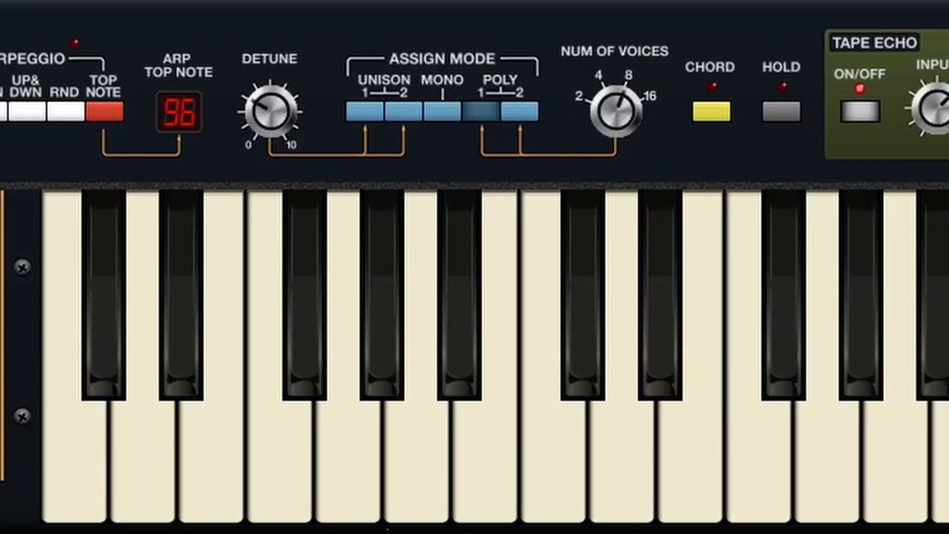
pyautogui.hscroll(3)
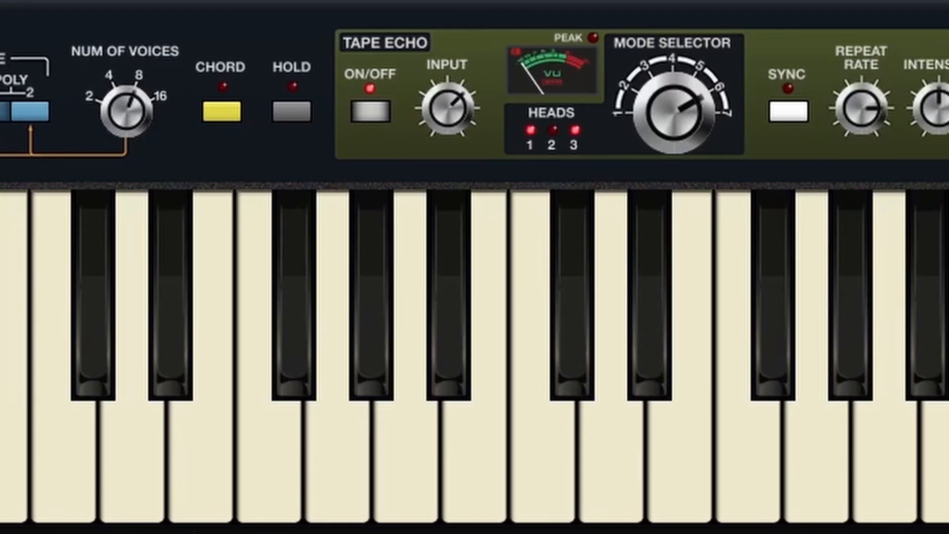
pyautogui.scroll(-3)
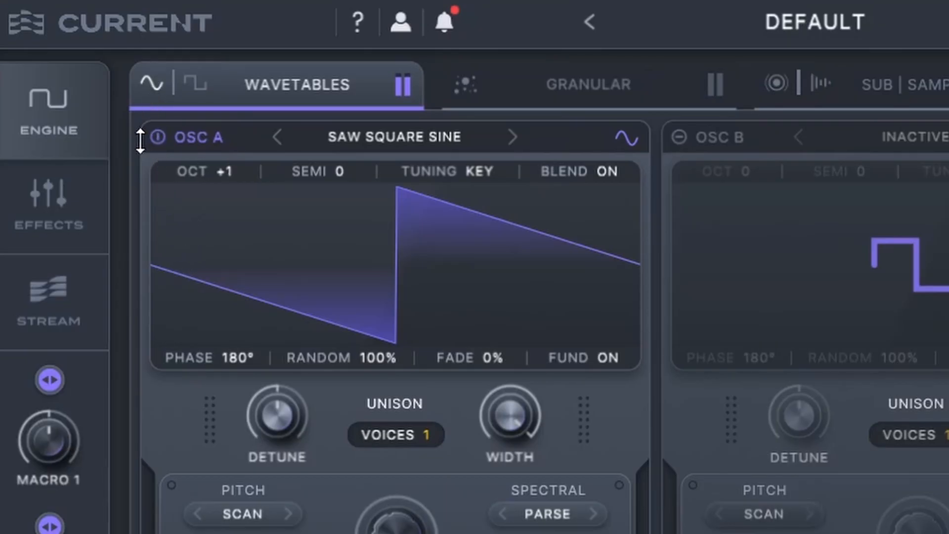
# Step: Set oscillator A's fine tuning to +7, then push it to -100
pyautogui.scroll(-3)
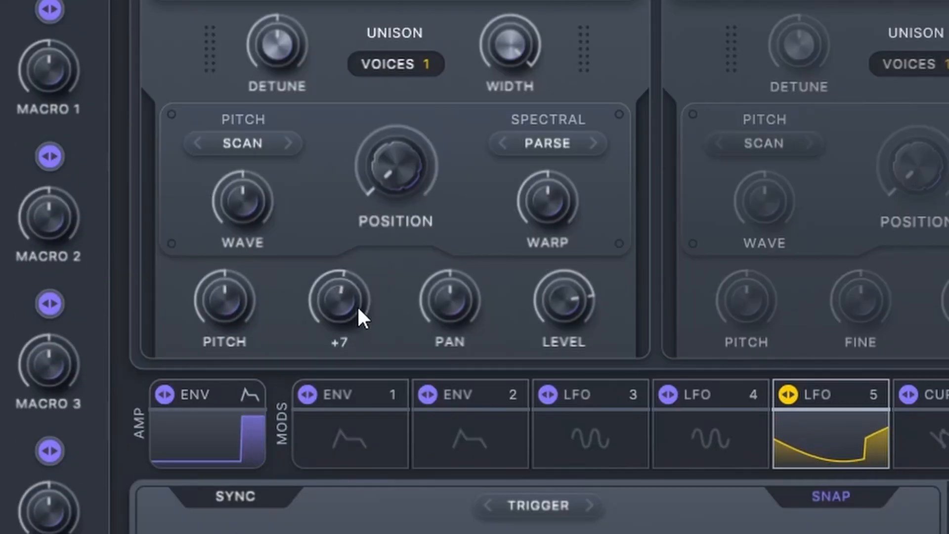
pyautogui.moveTo(338, 303); pyautogui.dragTo(364, 248)
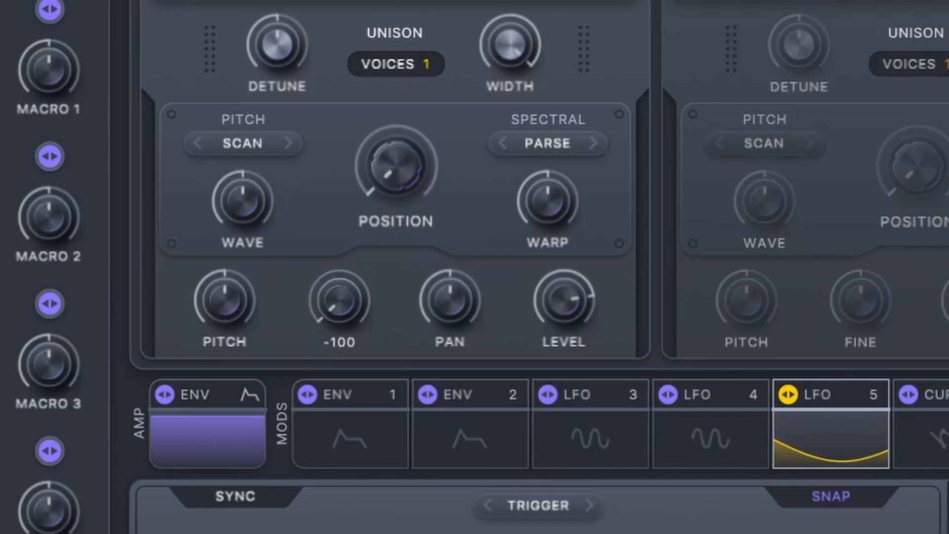
pyautogui.moveTo(339, 303); pyautogui.dragTo(339, 278)
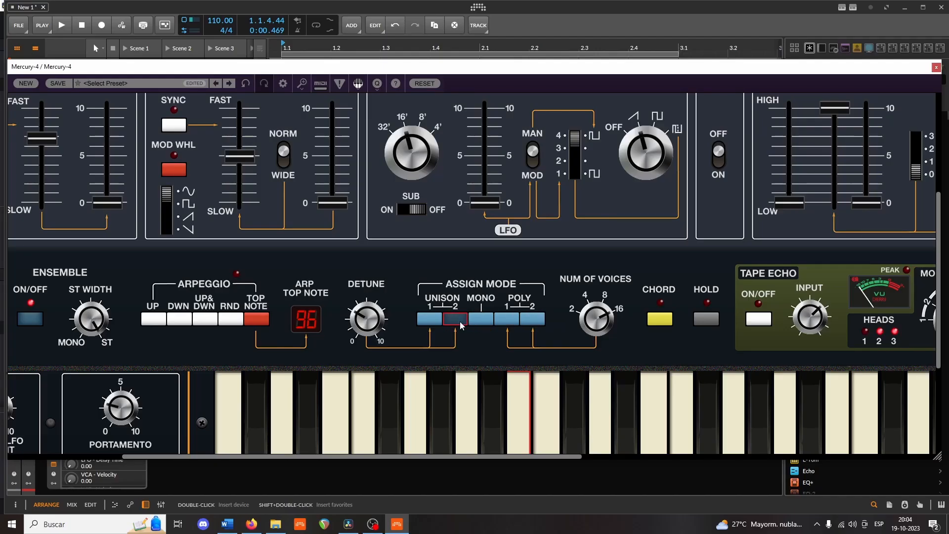
# Step: Select Unison 2 voicing, raise unison detune, then return it to 0%
pyautogui.click(429, 319)
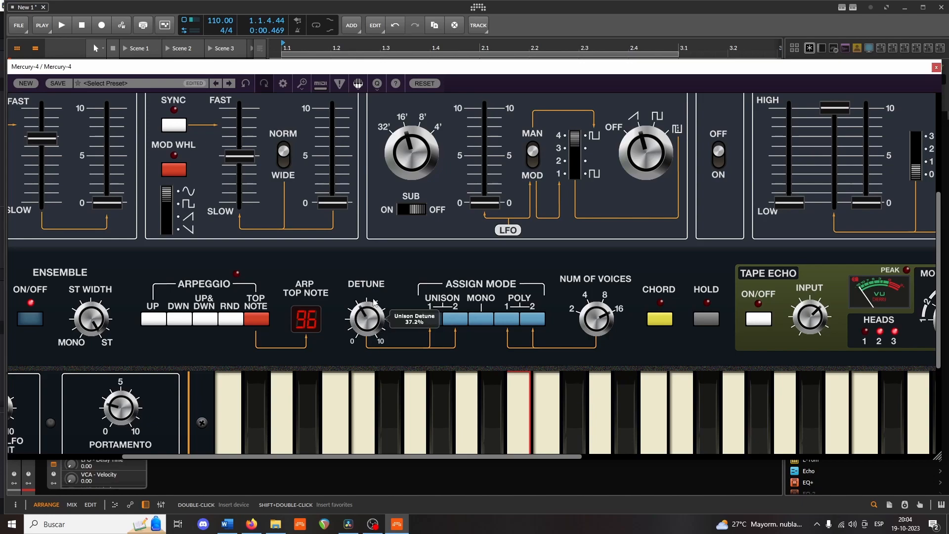
pyautogui.moveTo(366, 318); pyautogui.dragTo(367, 330)
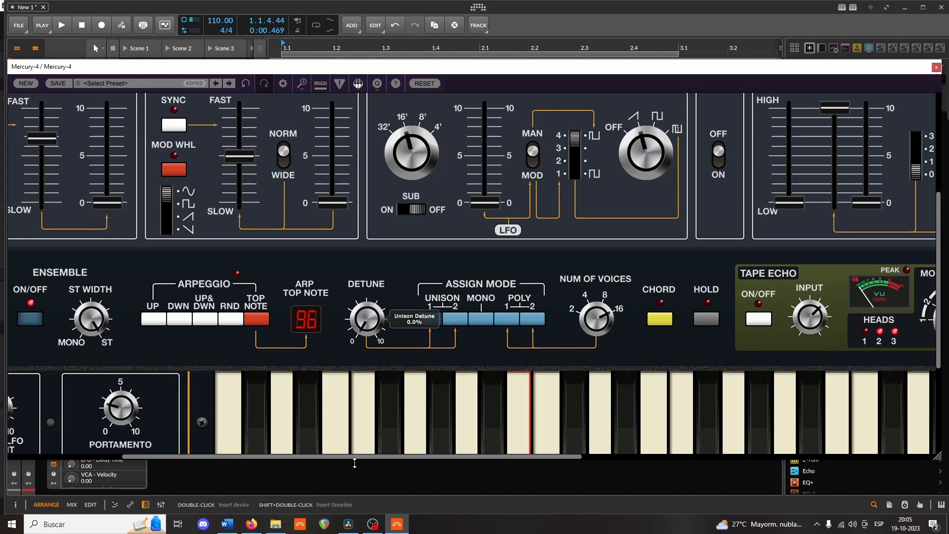
pyautogui.moveTo(366, 319); pyautogui.dragTo(375, 308)
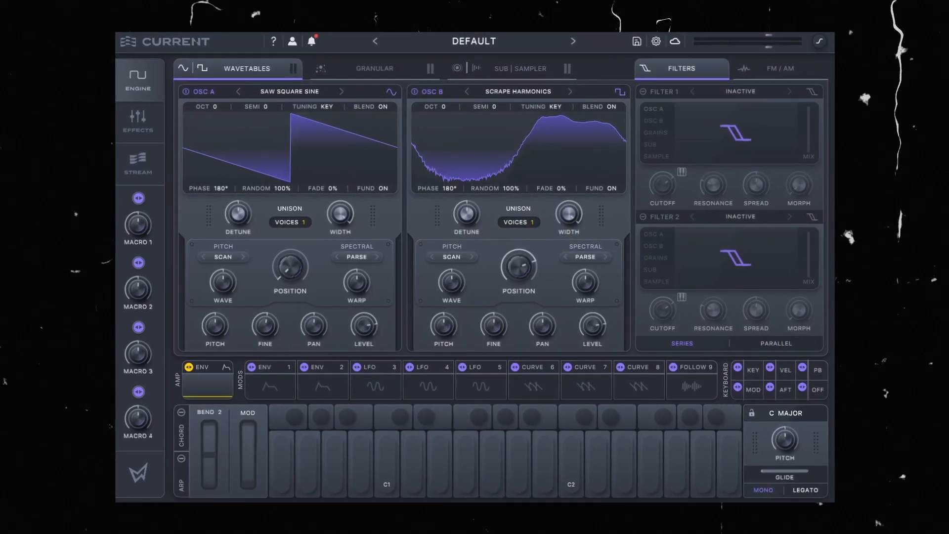
# Step: Open the Current plugin window showing its Default preset
pyautogui.click(395, 426)
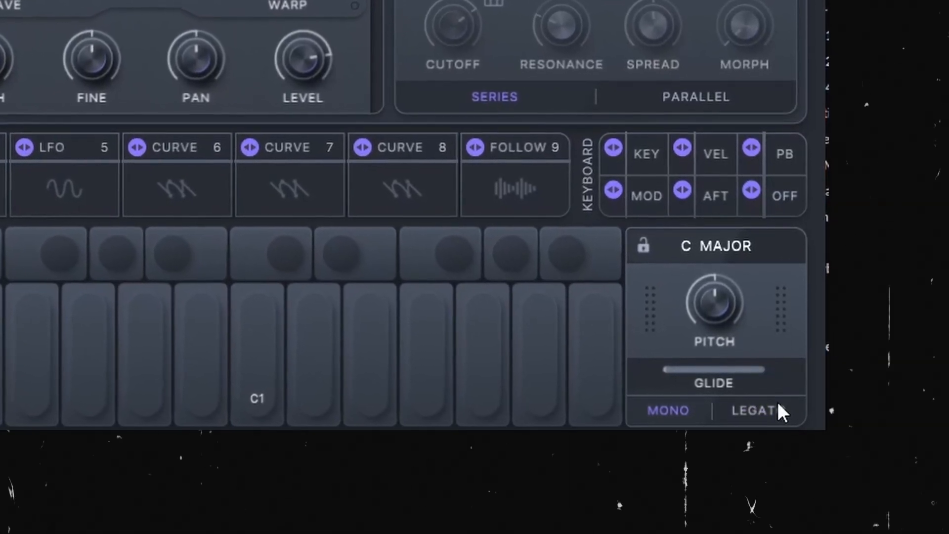
# Step: Toggle Legato on for Mono voicing, play notes, then switch Legato off
pyautogui.click(324, 248)
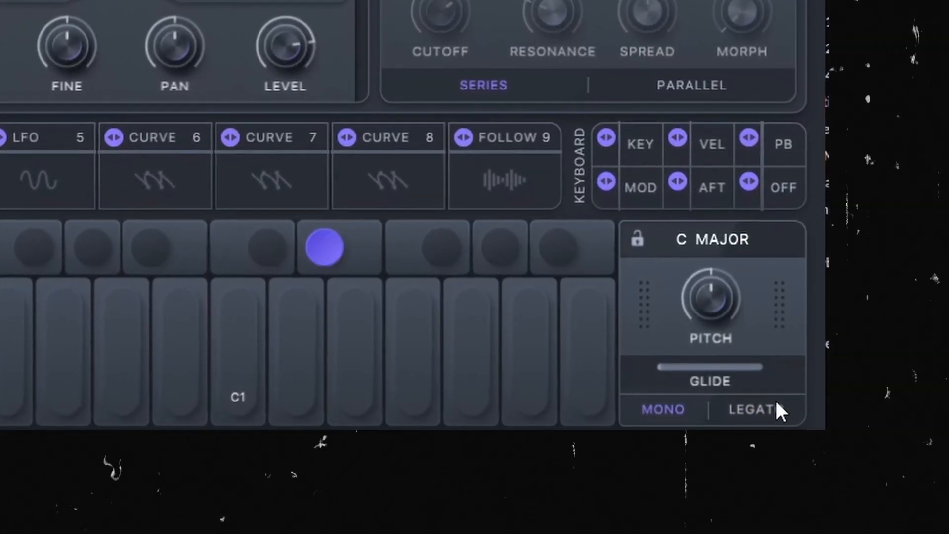
pyautogui.click(752, 409)
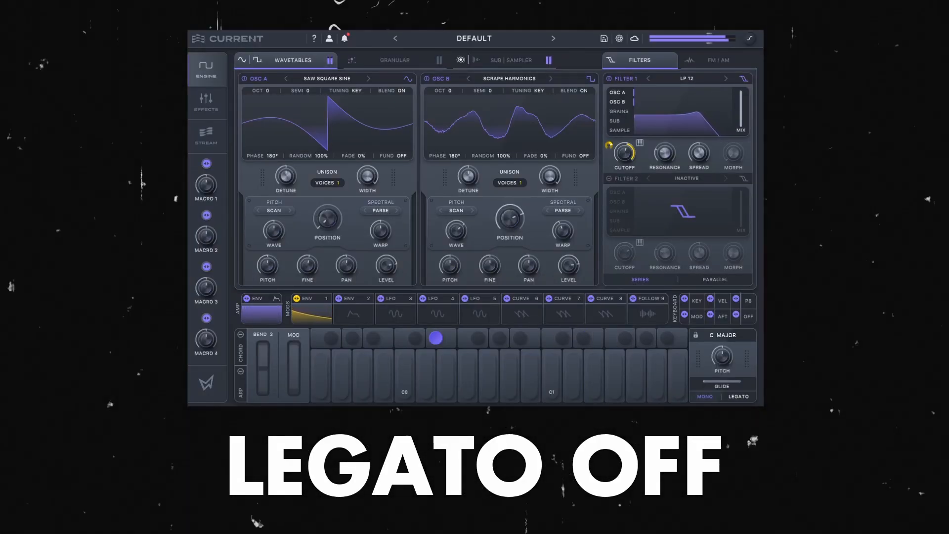
pyautogui.click(739, 396)
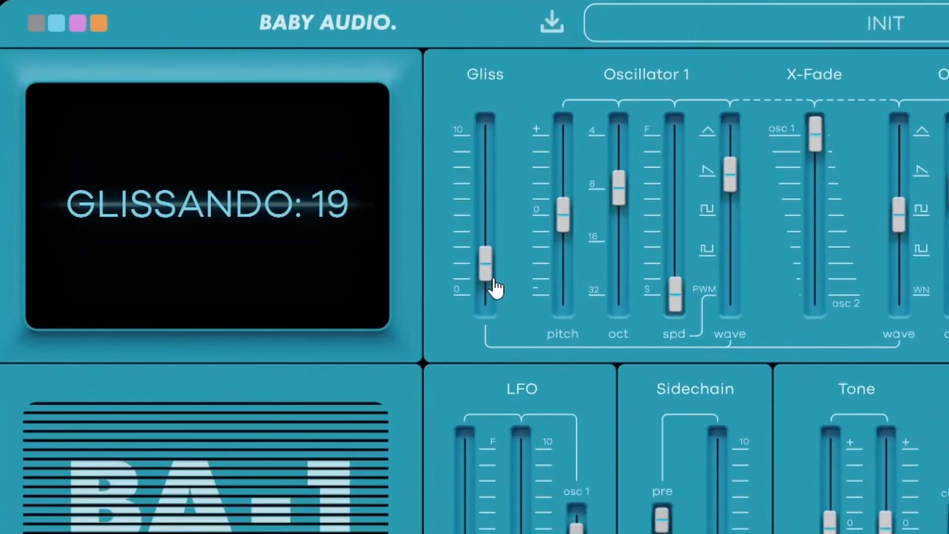
# Step: Drop the Gliss slider to 0, then raise it to read Glissando: 56
pyautogui.moveTo(486, 267); pyautogui.dragTo(486, 294)
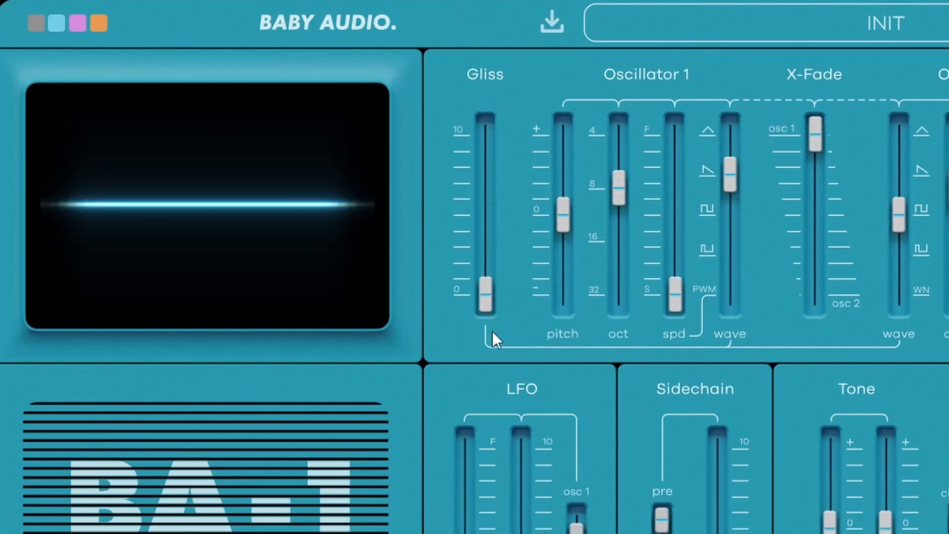
pyautogui.moveTo(485, 297); pyautogui.dragTo(481, 200)
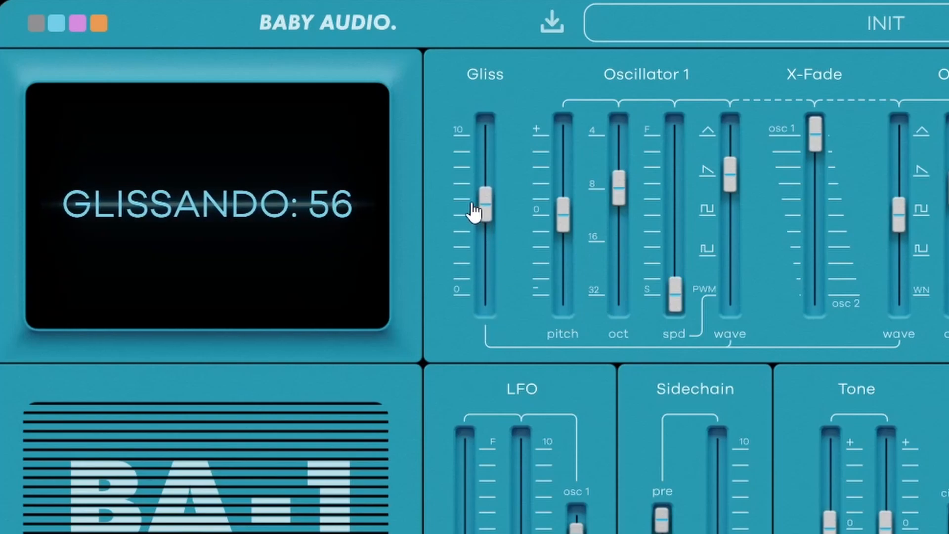